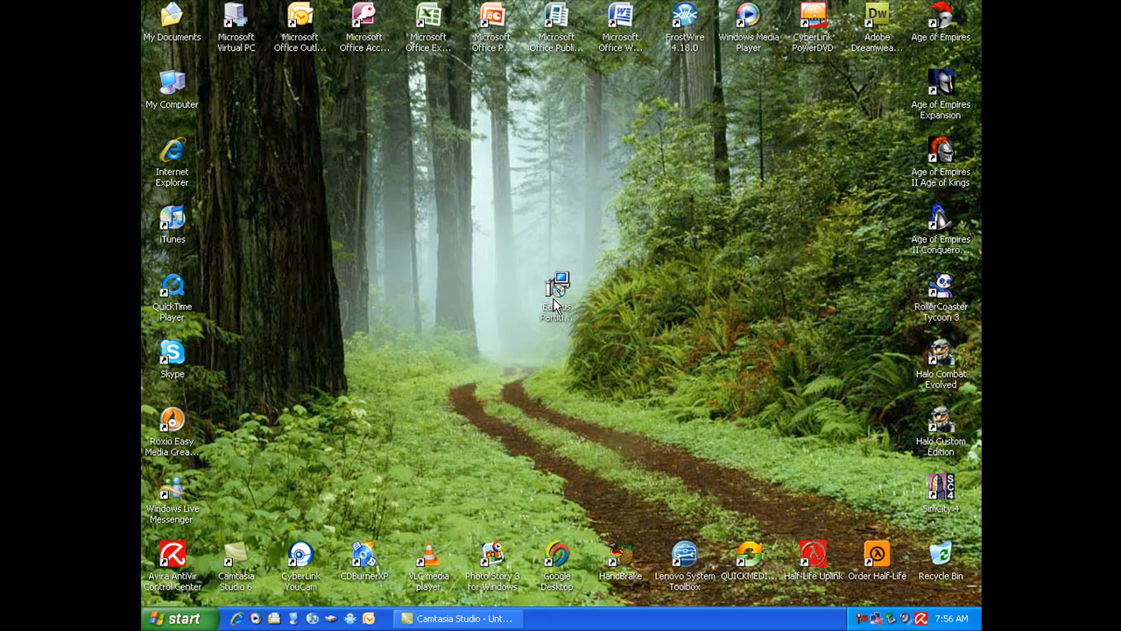
pyautogui.moveTo(494, 350)
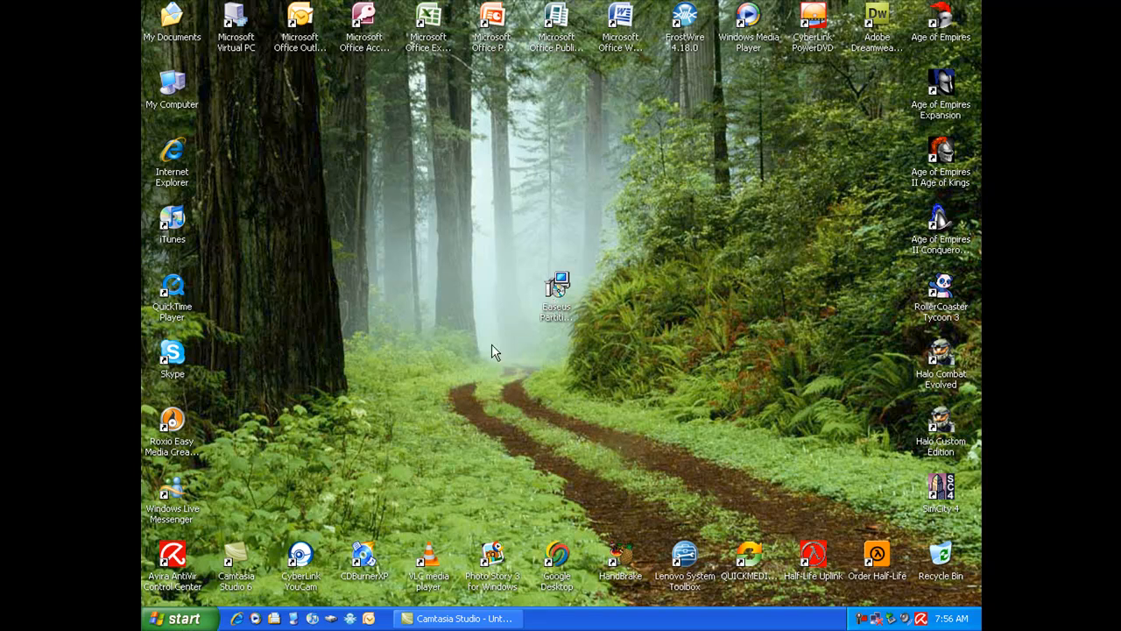
pyautogui.moveTo(578, 301)
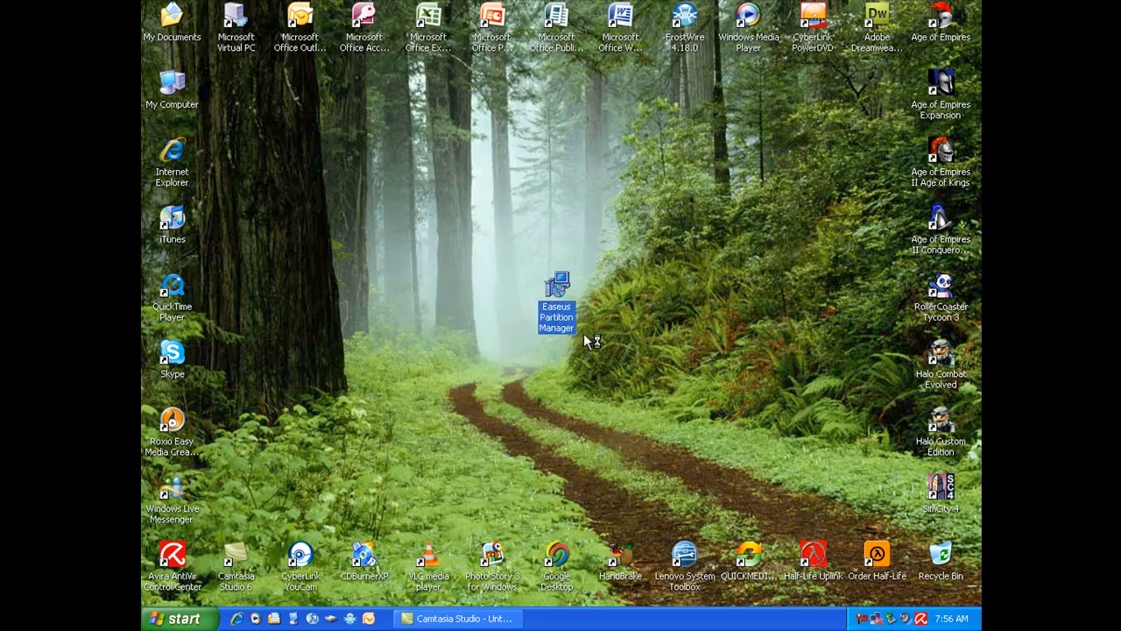
# - Launch the EASEUS Partition Manager installer and accept the license agreement
pyautogui.doubleClick(557, 289)
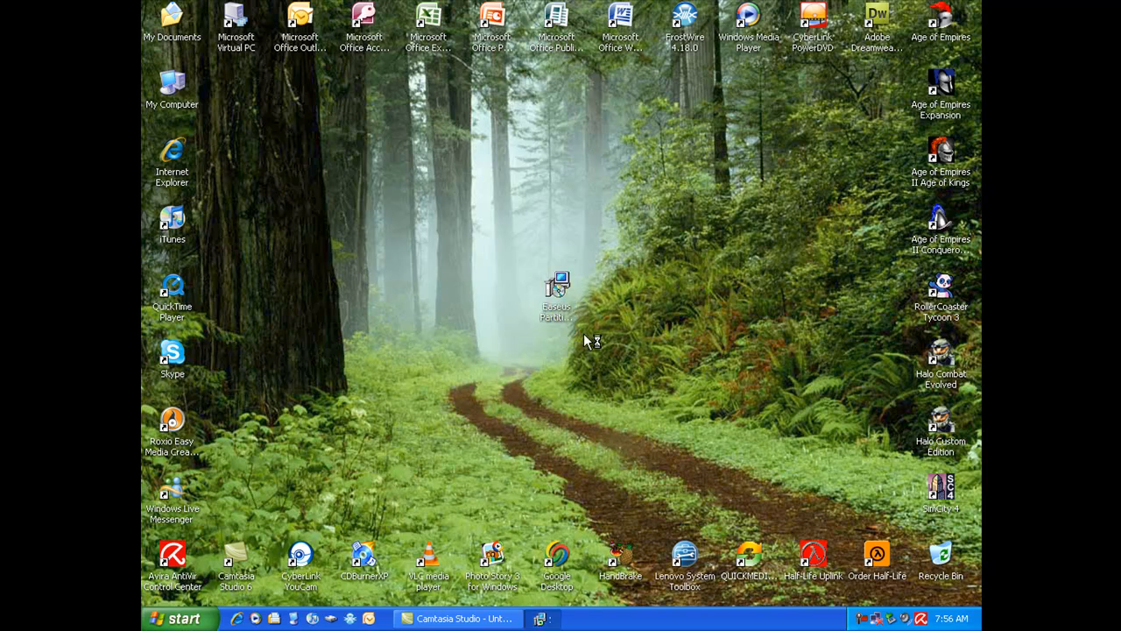
pyautogui.doubleClick(557, 289)
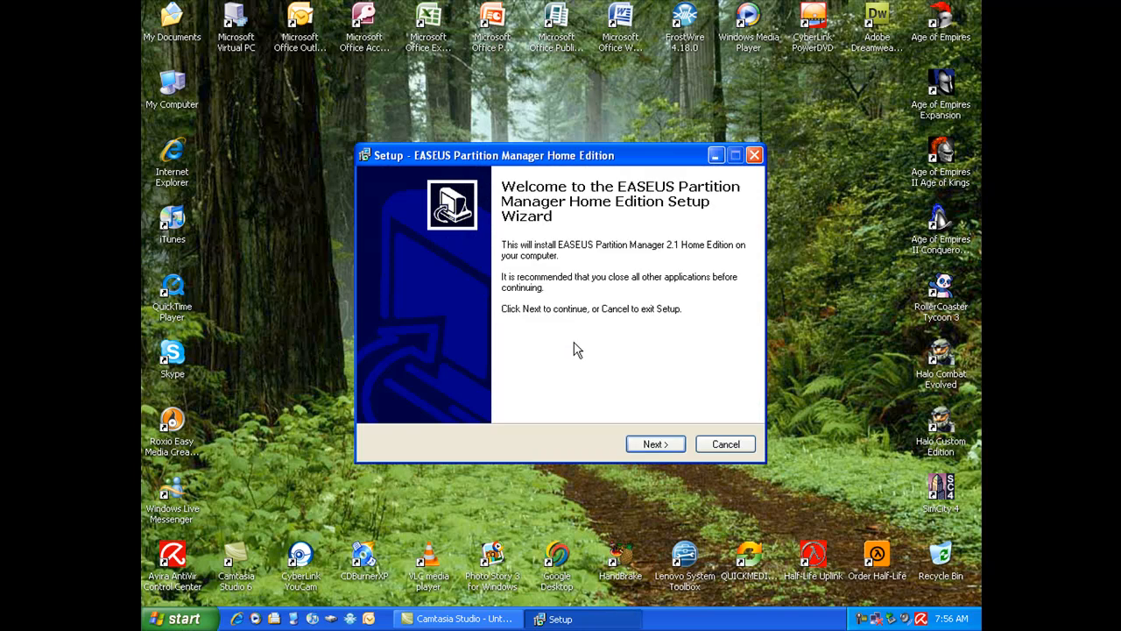
pyautogui.click(655, 444)
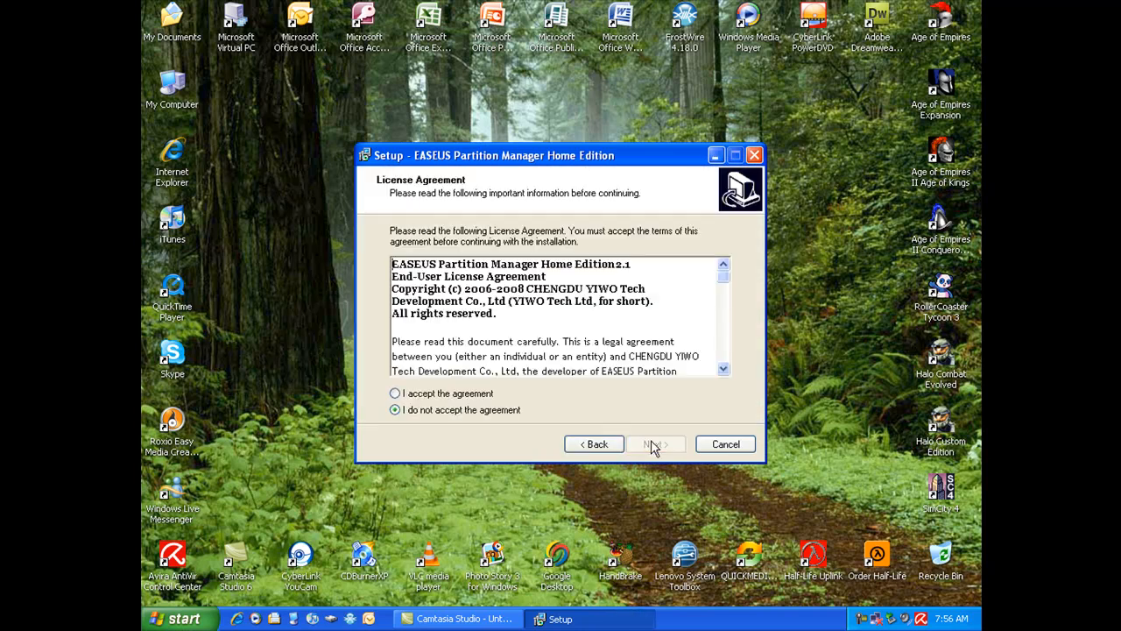
pyautogui.click(396, 392)
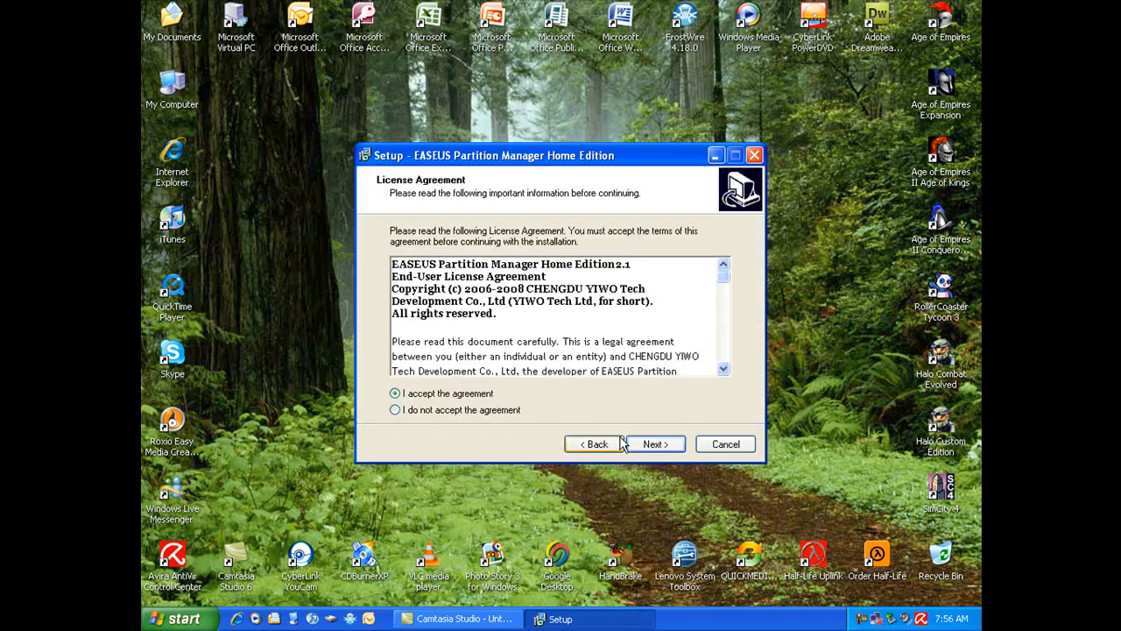
# - Keep the default install folder and desktop icon option, and start the installation
pyautogui.click(655, 443)
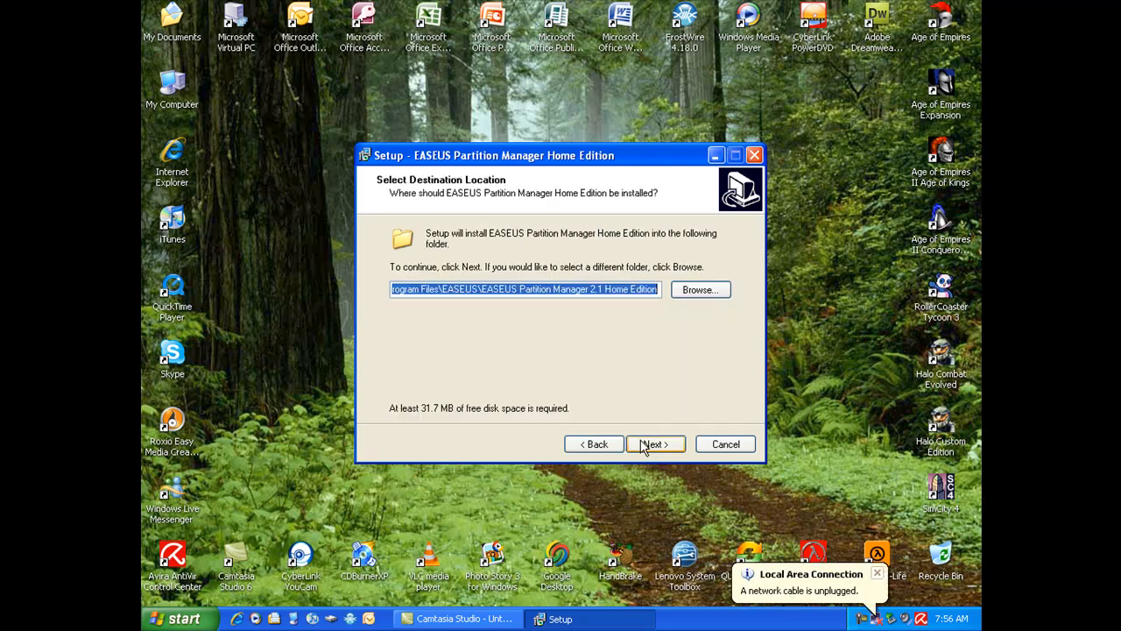
pyautogui.click(655, 445)
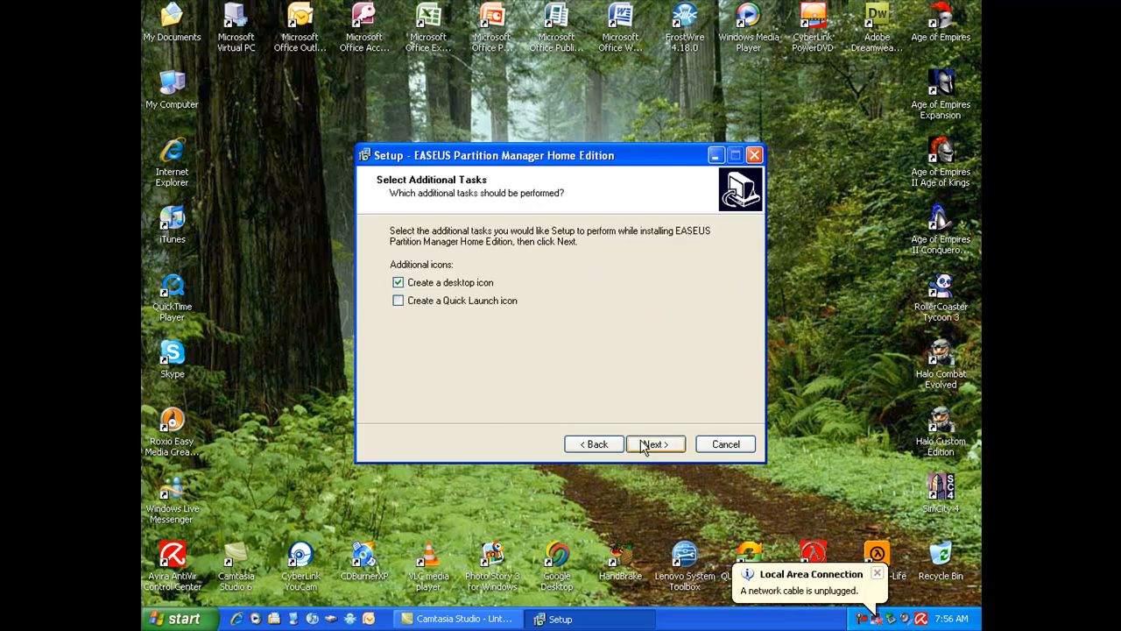
pyautogui.click(655, 443)
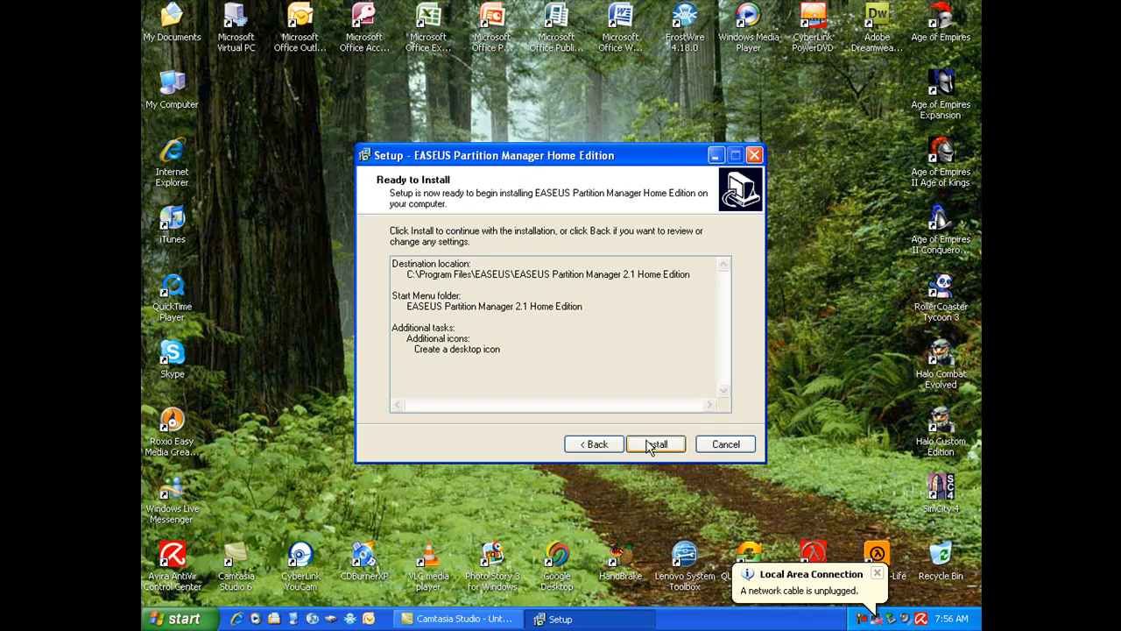
pyautogui.click(655, 445)
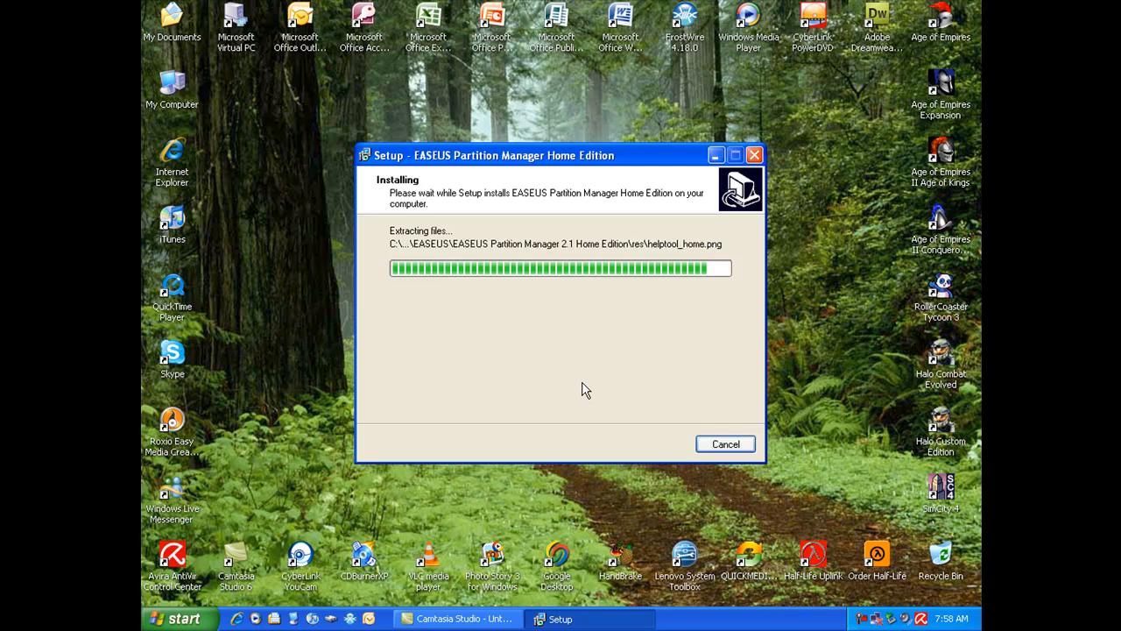
pyautogui.moveTo(504, 302)
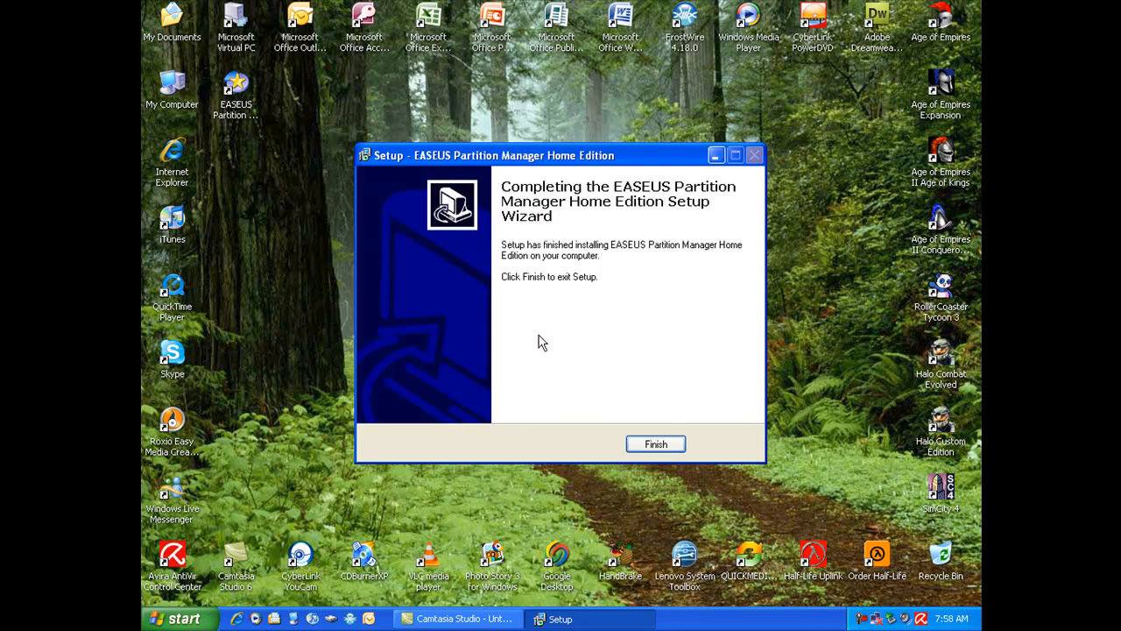
# - Finish the setup wizard, leaving the new Partition Manager 2.1 shortcut on the desktop
pyautogui.click(655, 443)
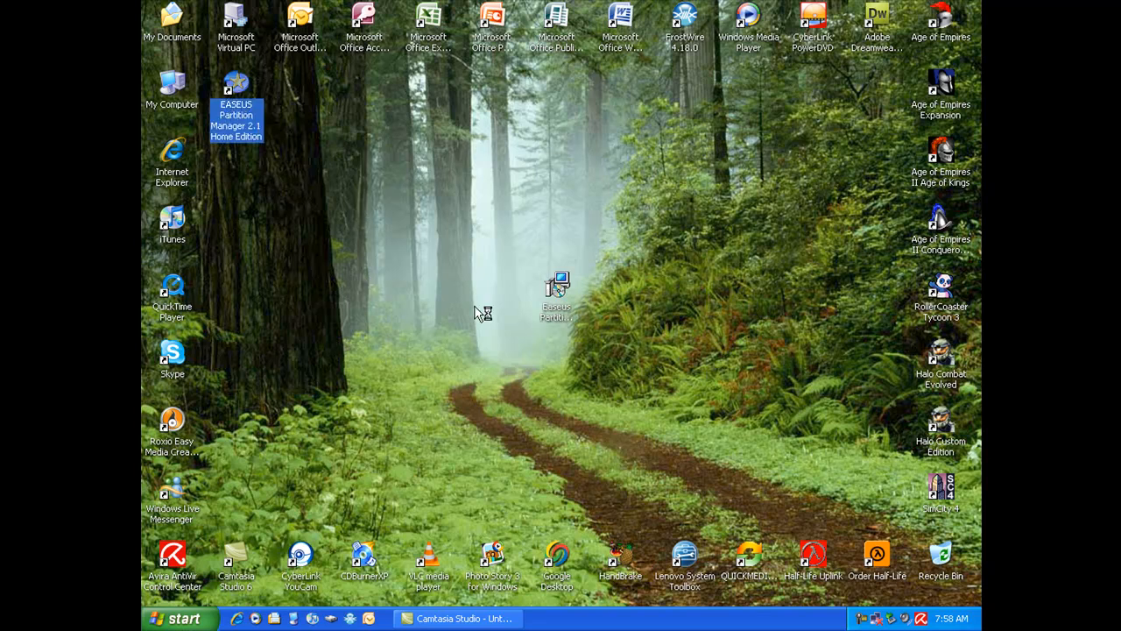
pyautogui.moveTo(519, 347)
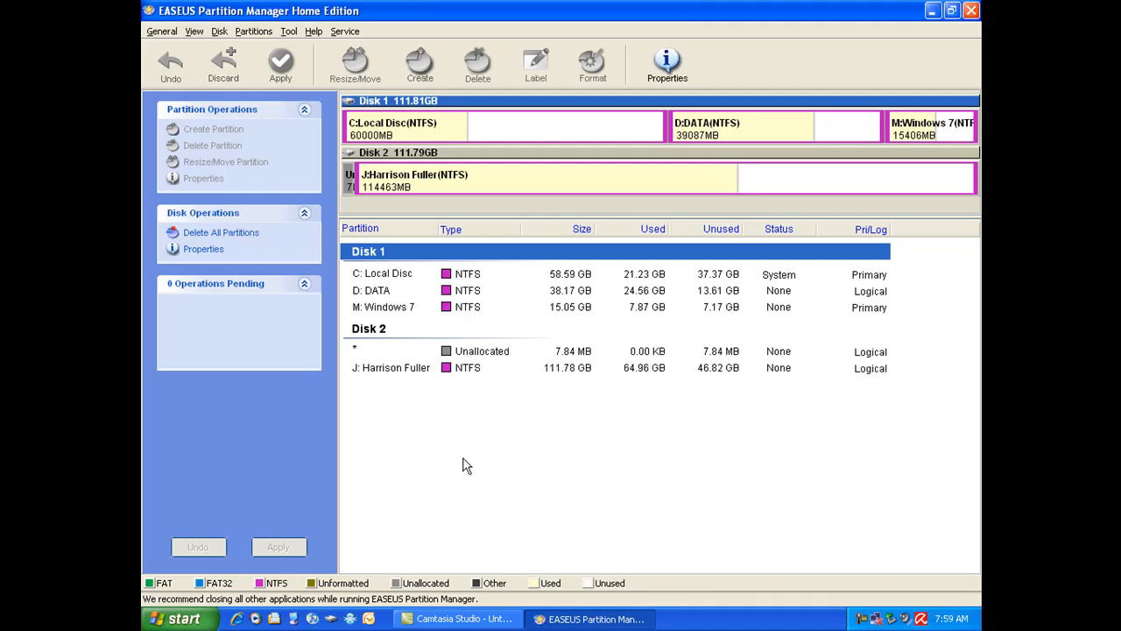
pyautogui.moveTo(646, 510)
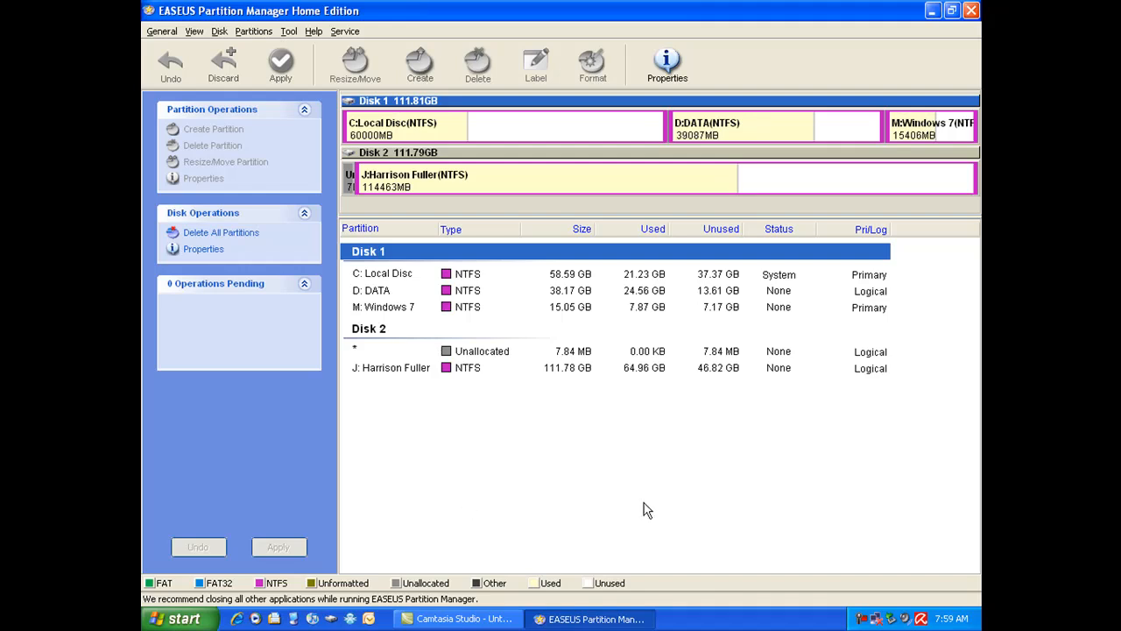
pyautogui.moveTo(727, 466)
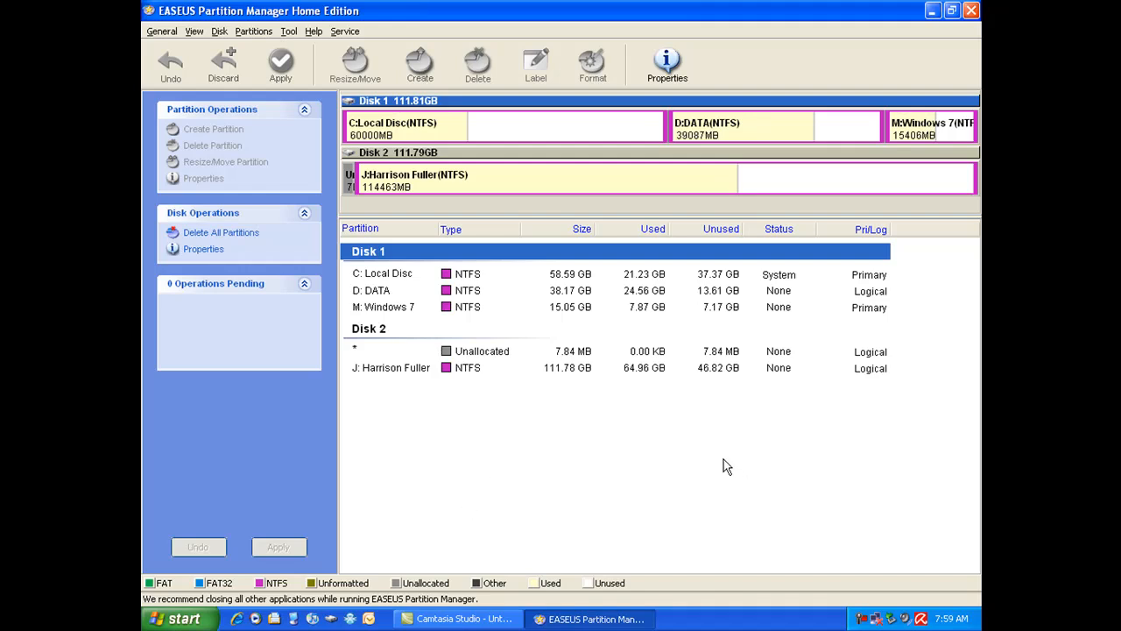
pyautogui.moveTo(417, 169)
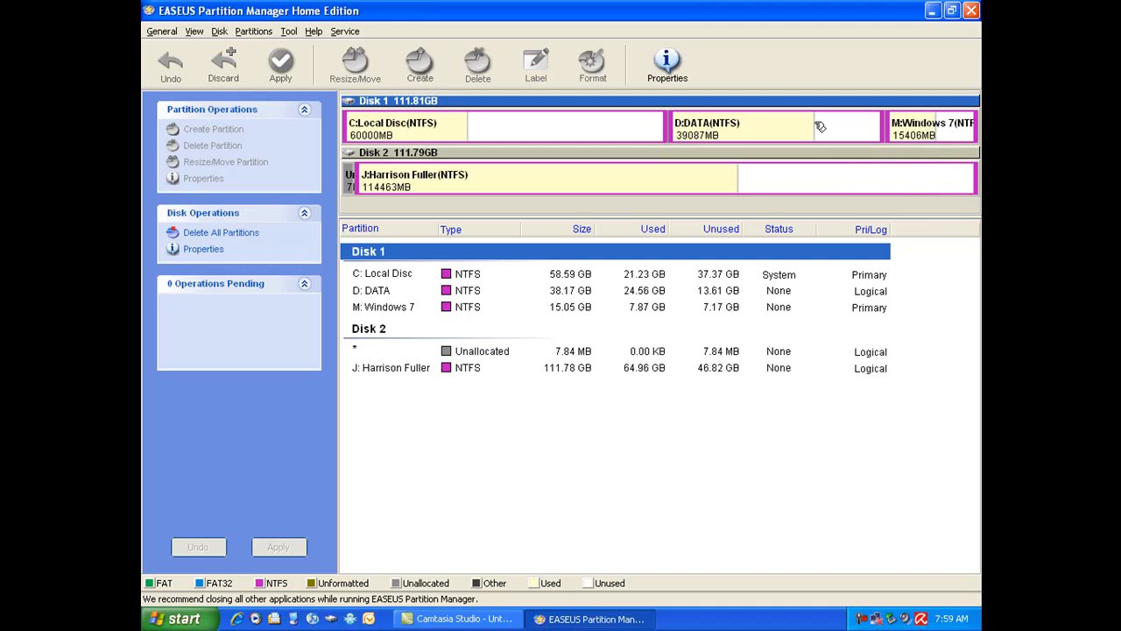
pyautogui.moveTo(684, 368)
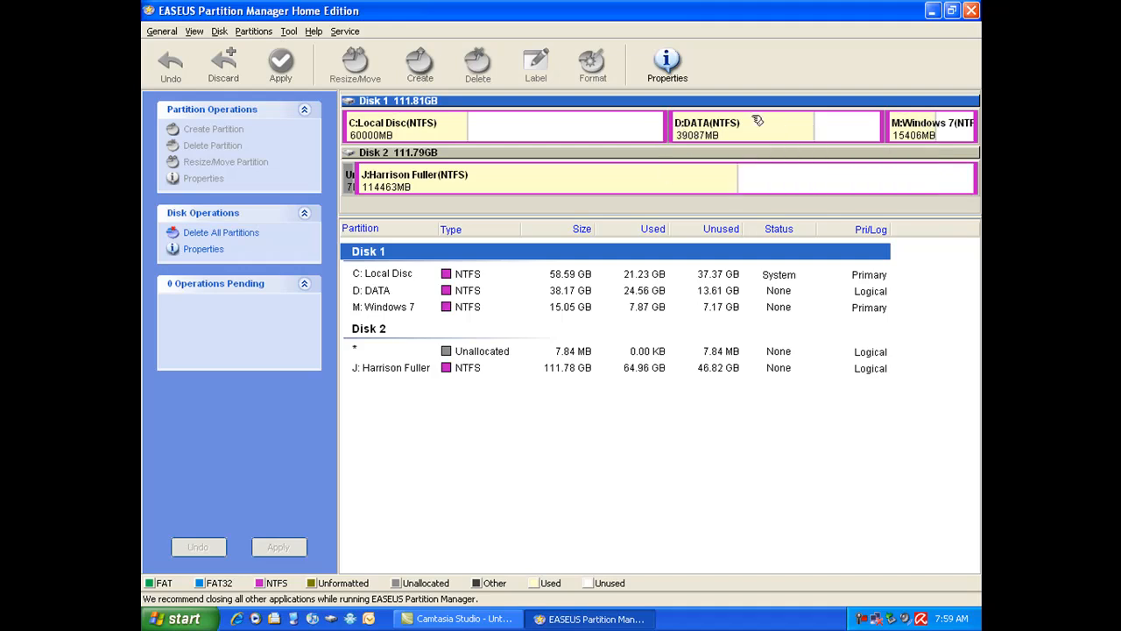
pyautogui.moveTo(710, 129)
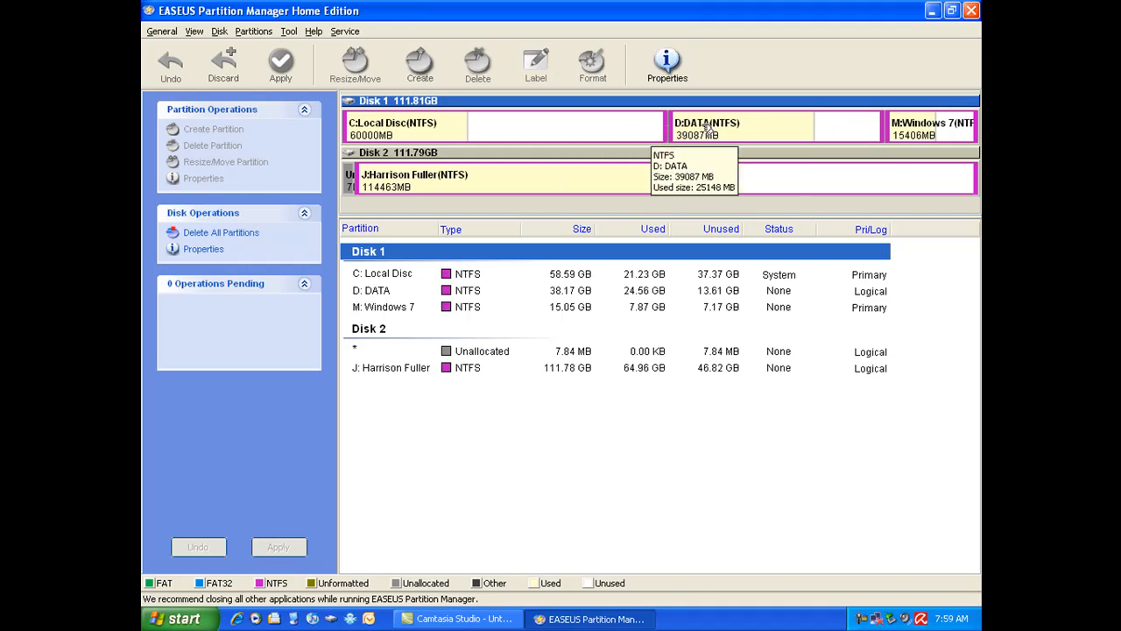
# - Select C: Local Disc and experiment with dragging its right edge, returning it to full size
pyautogui.click(386, 274)
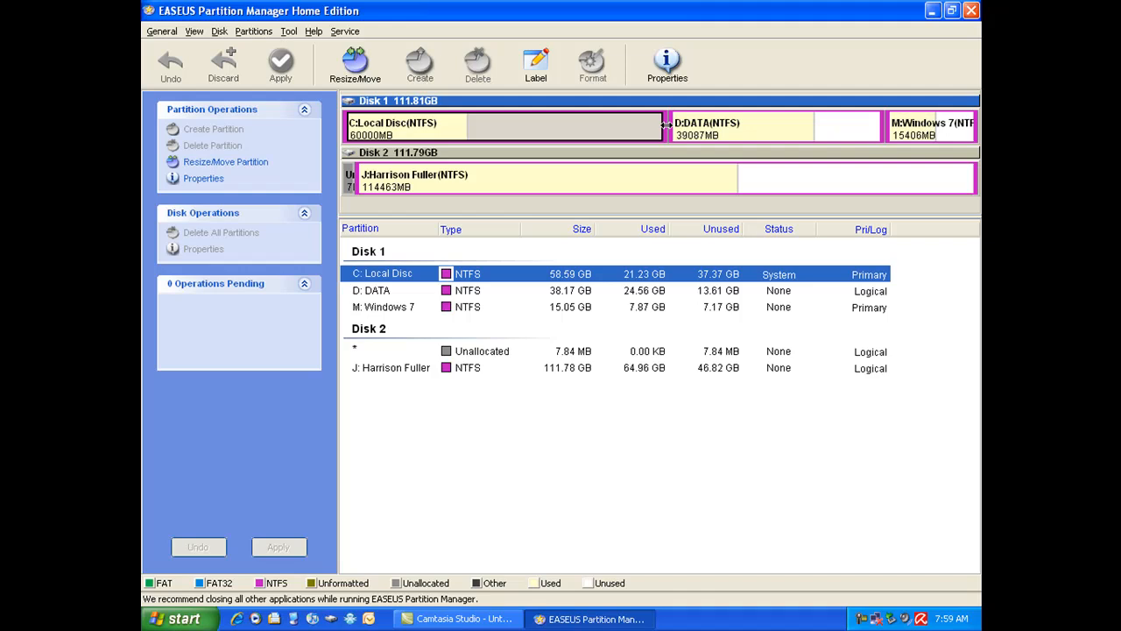
pyautogui.moveTo(662, 126); pyautogui.dragTo(628, 126)
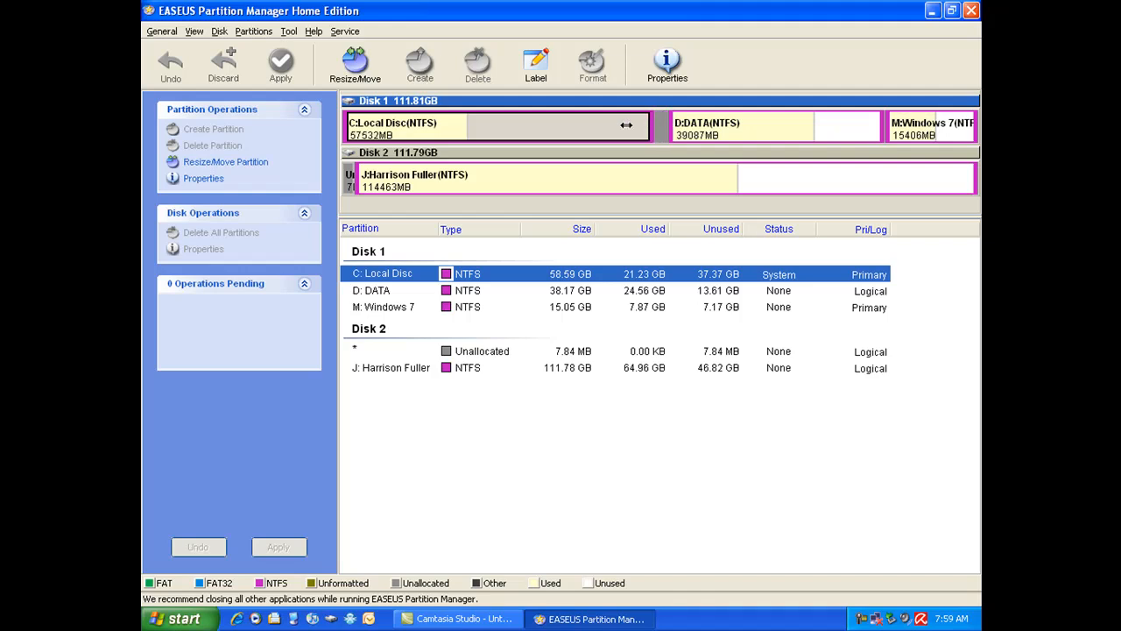
pyautogui.moveTo(628, 126); pyautogui.dragTo(498, 126)
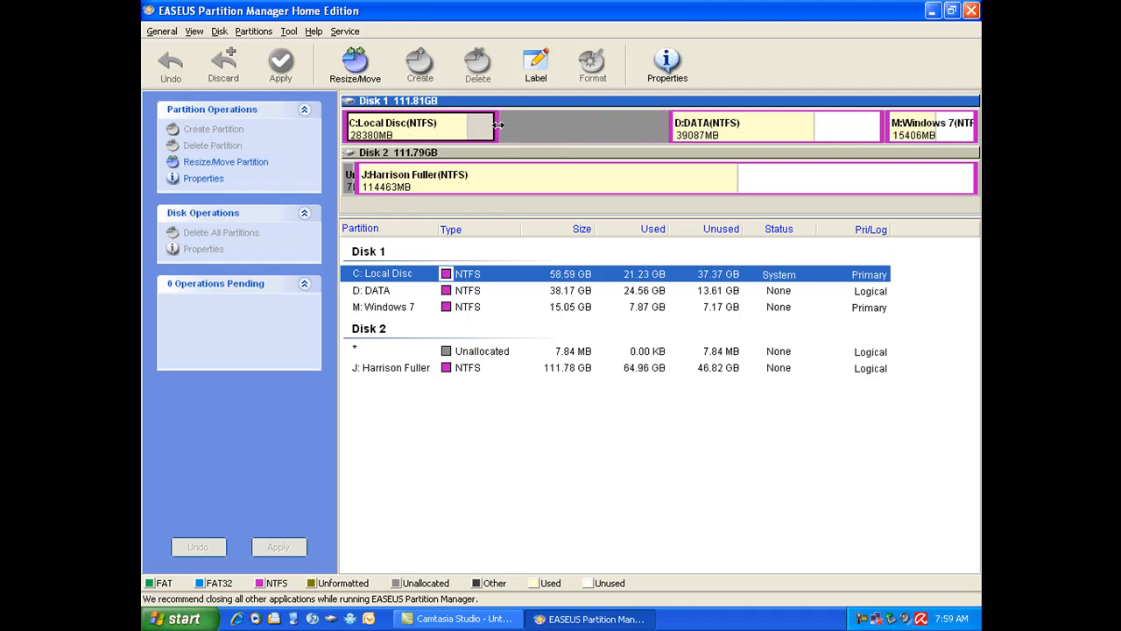
pyautogui.moveTo(498, 126); pyautogui.dragTo(441, 126)
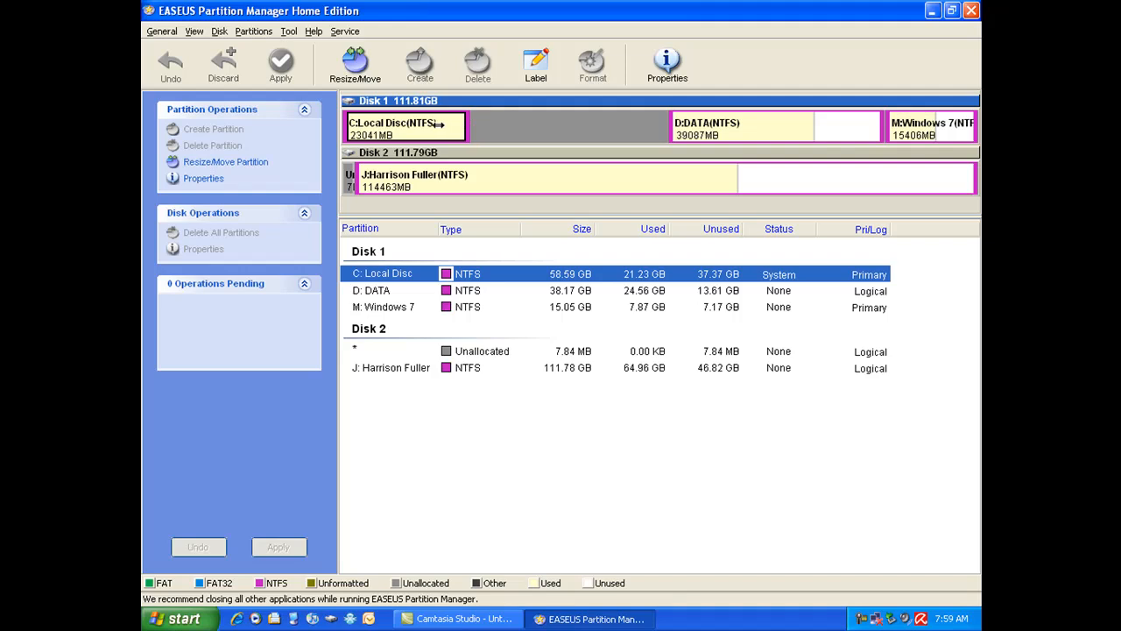
pyautogui.moveTo(442, 124); pyautogui.dragTo(477, 125)
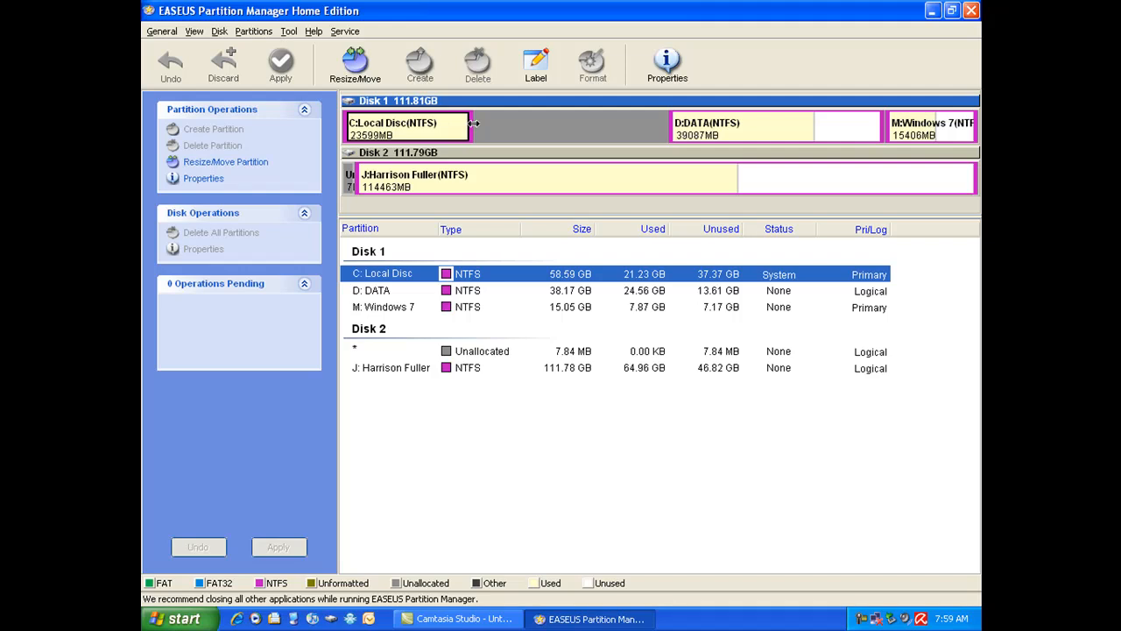
pyautogui.moveTo(473, 126); pyautogui.dragTo(485, 126)
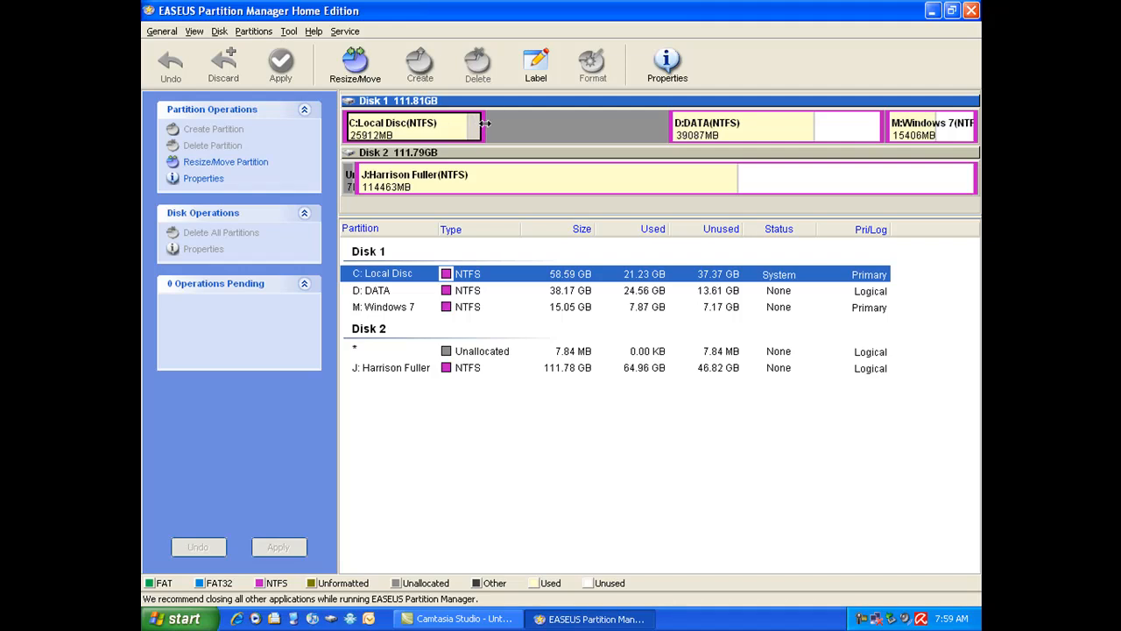
pyautogui.moveTo(482, 126); pyautogui.dragTo(473, 126)
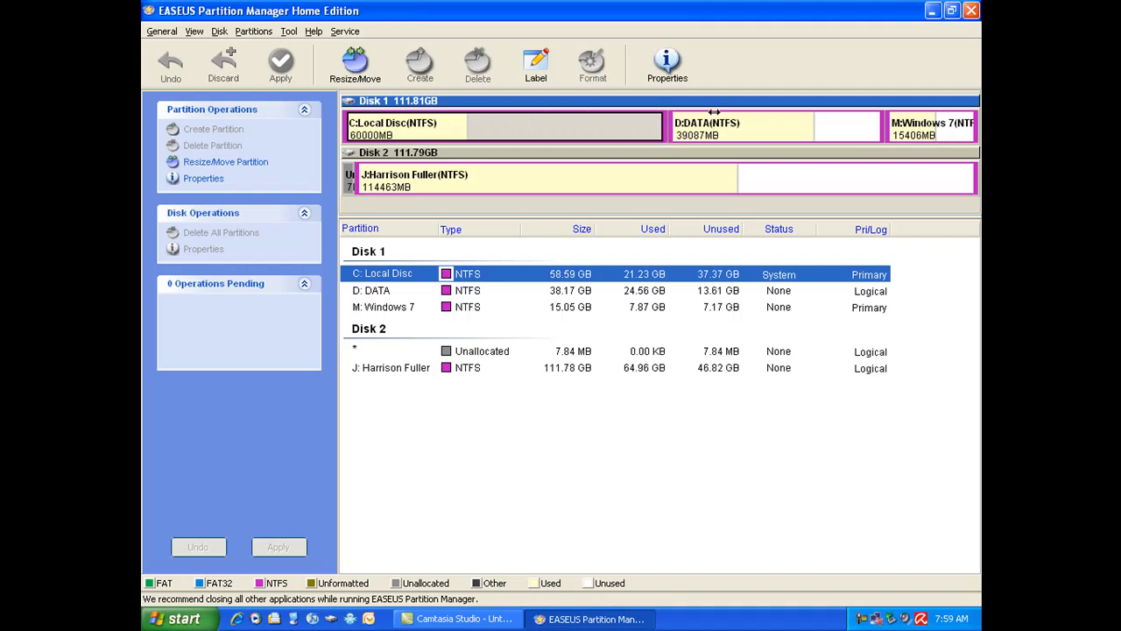
pyautogui.moveTo(594, 344)
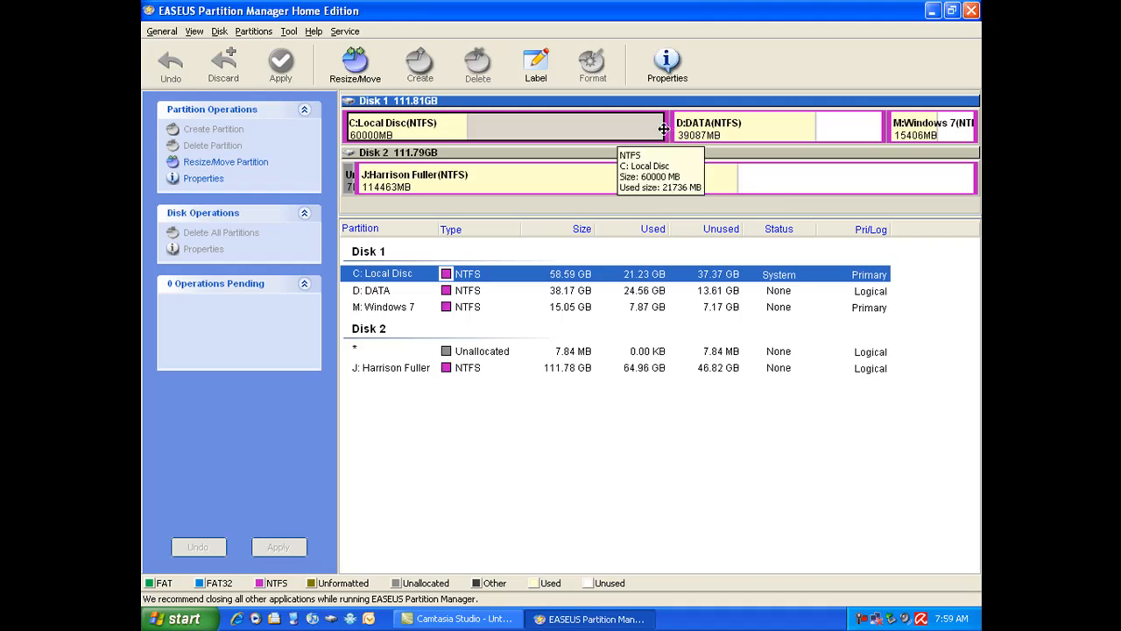
# - Shrink C: to about 48.5 GB, leaving roughly 10 GB unallocated as a pending operation
pyautogui.moveTo(662, 130); pyautogui.dragTo(610, 129)
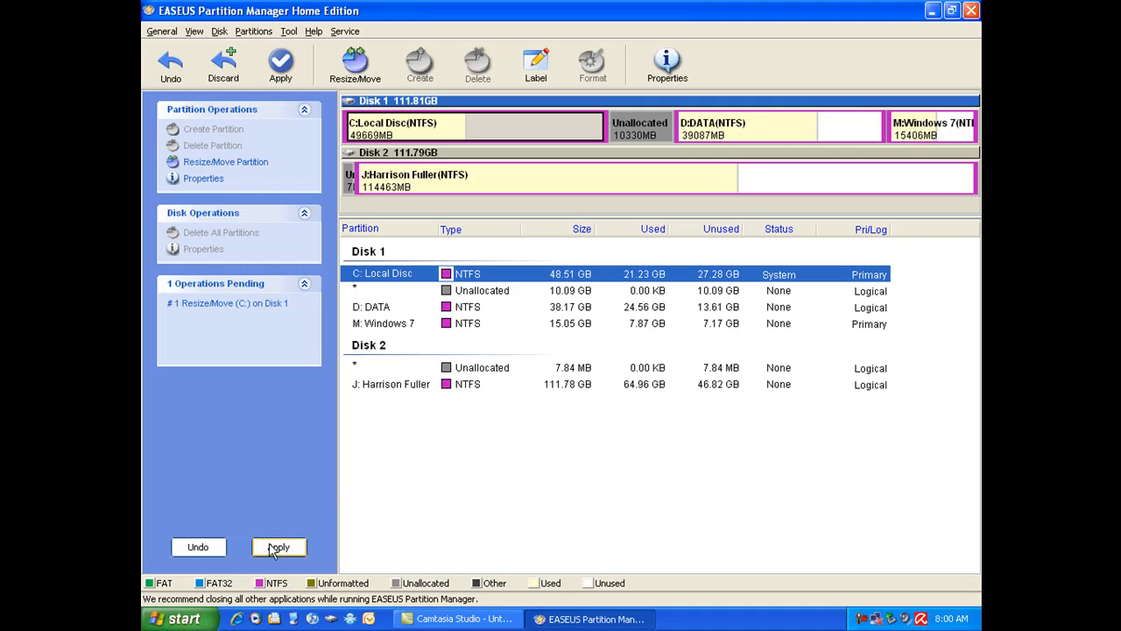
pyautogui.click(278, 547)
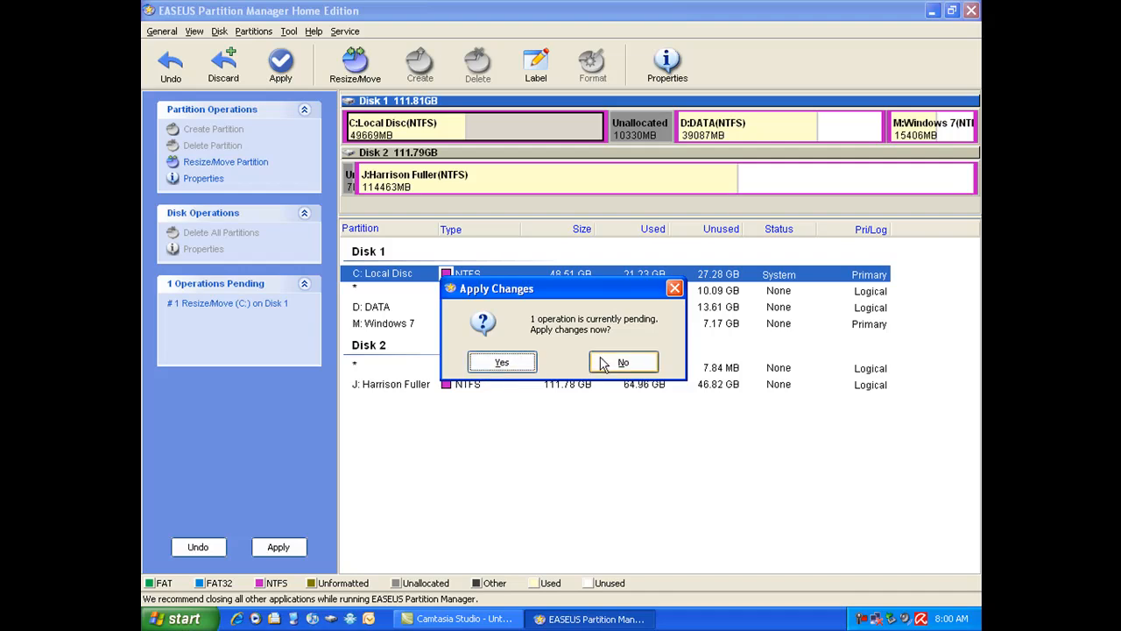
pyautogui.click(624, 361)
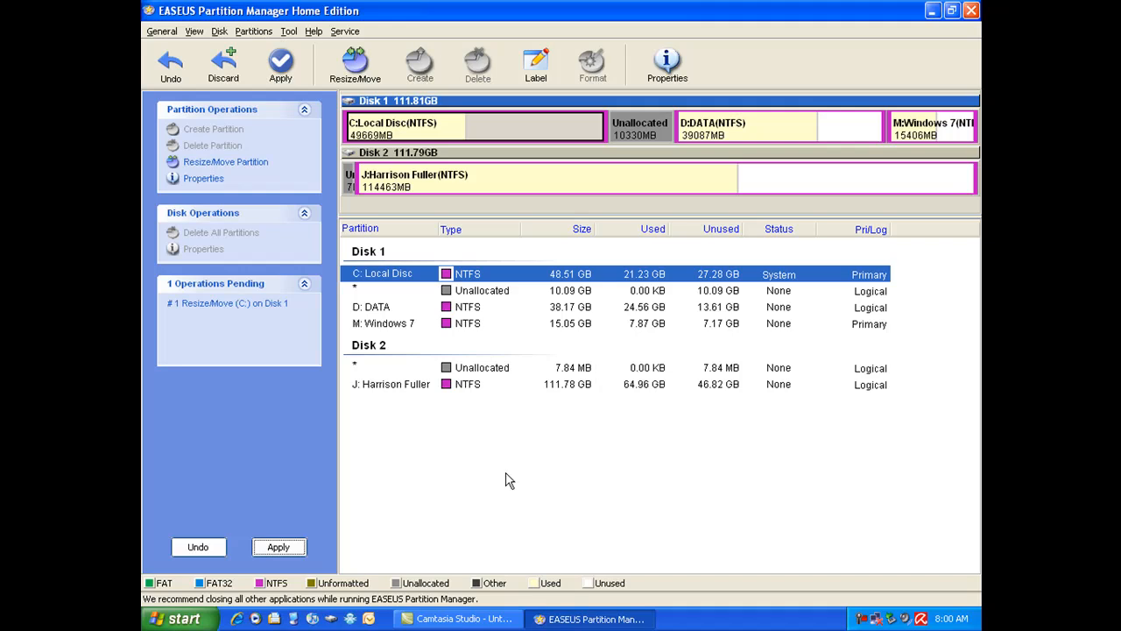
pyautogui.moveTo(582, 126)
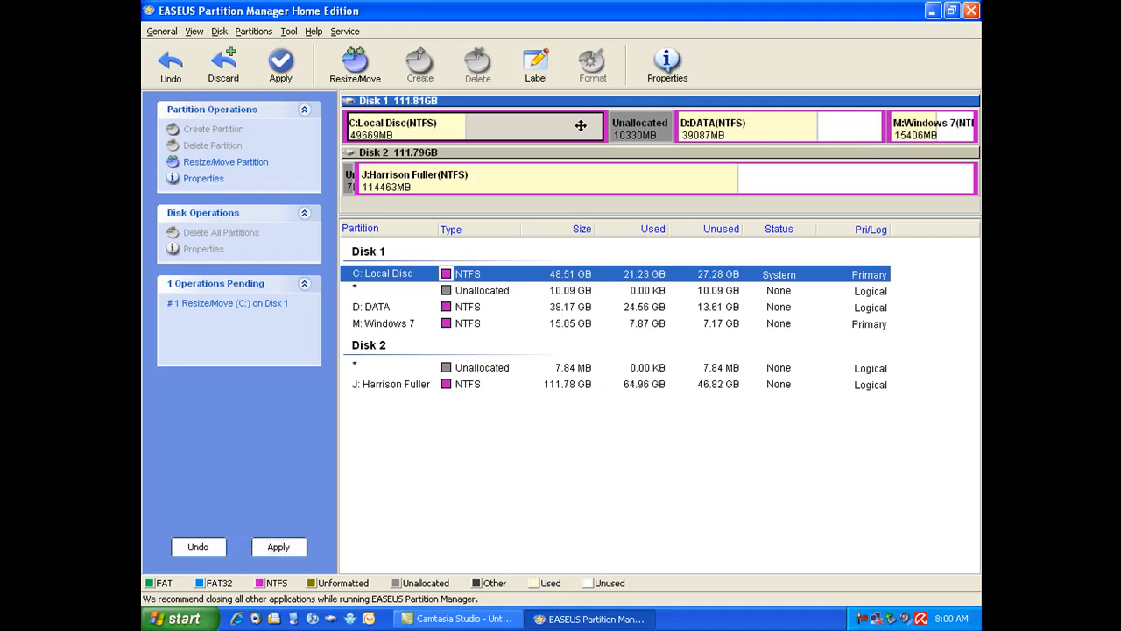
pyautogui.moveTo(581, 126); pyautogui.dragTo(692, 127)
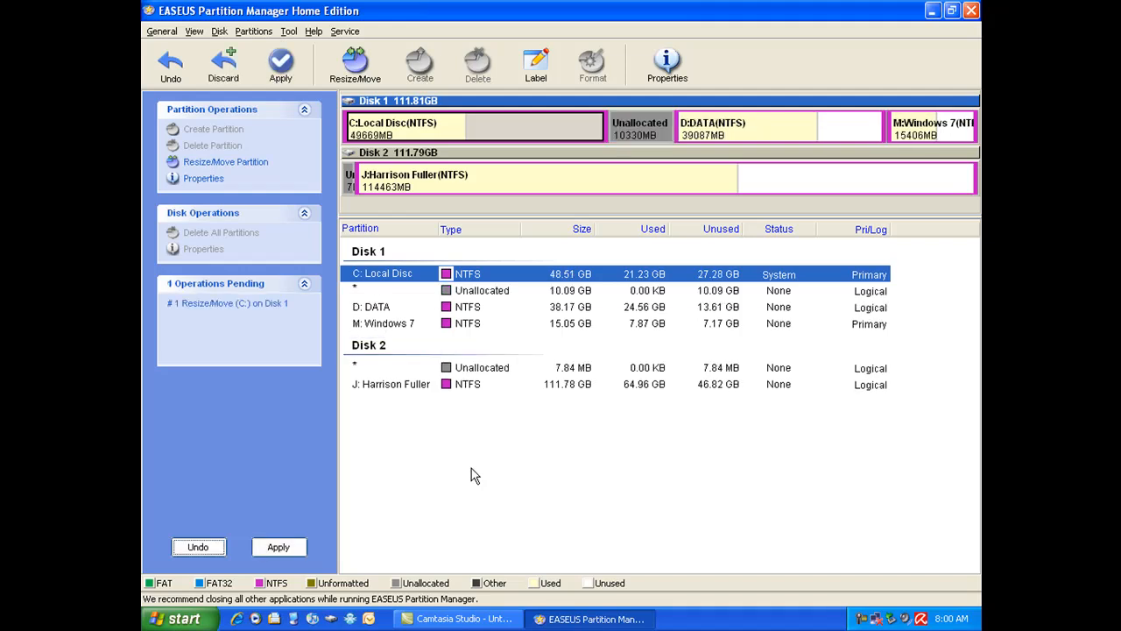
pyautogui.moveTo(267, 524)
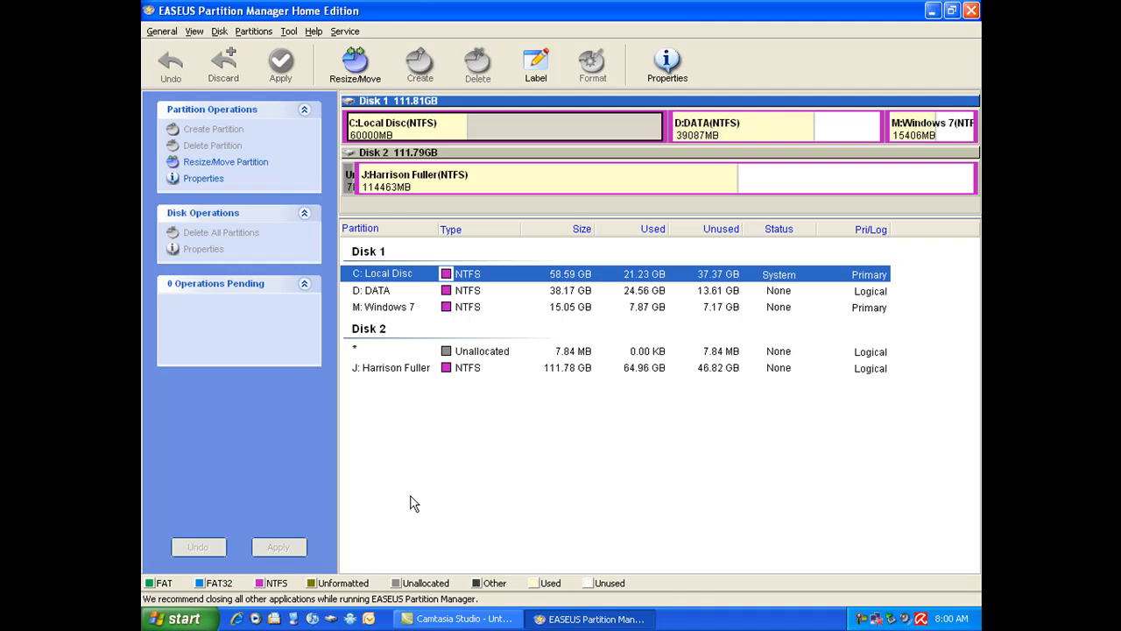
pyautogui.moveTo(463, 414)
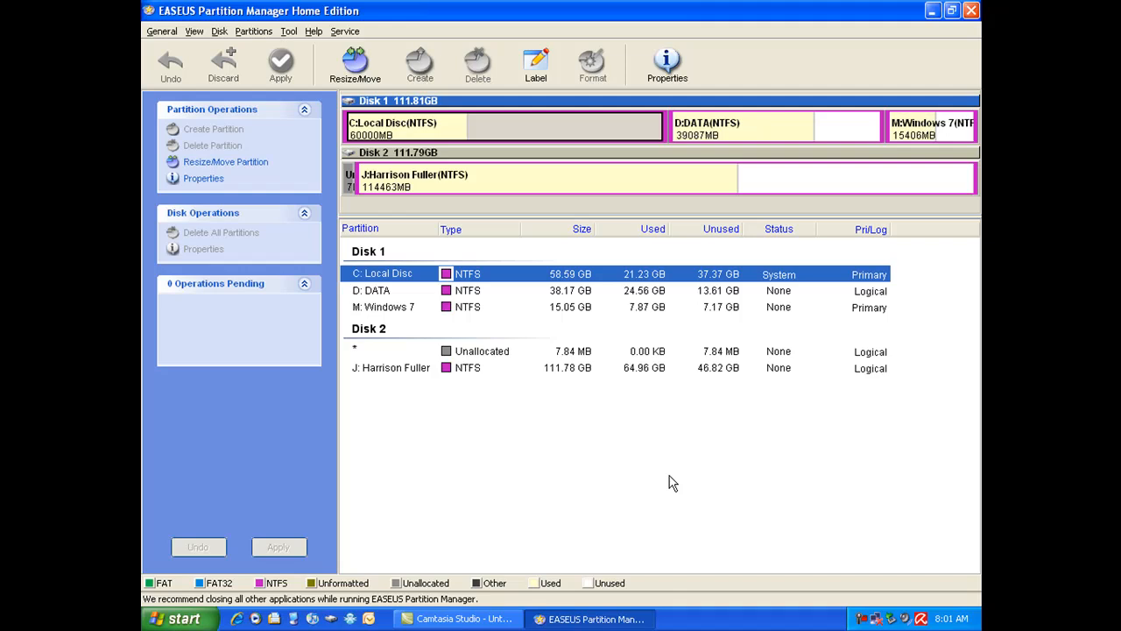
pyautogui.moveTo(687, 475)
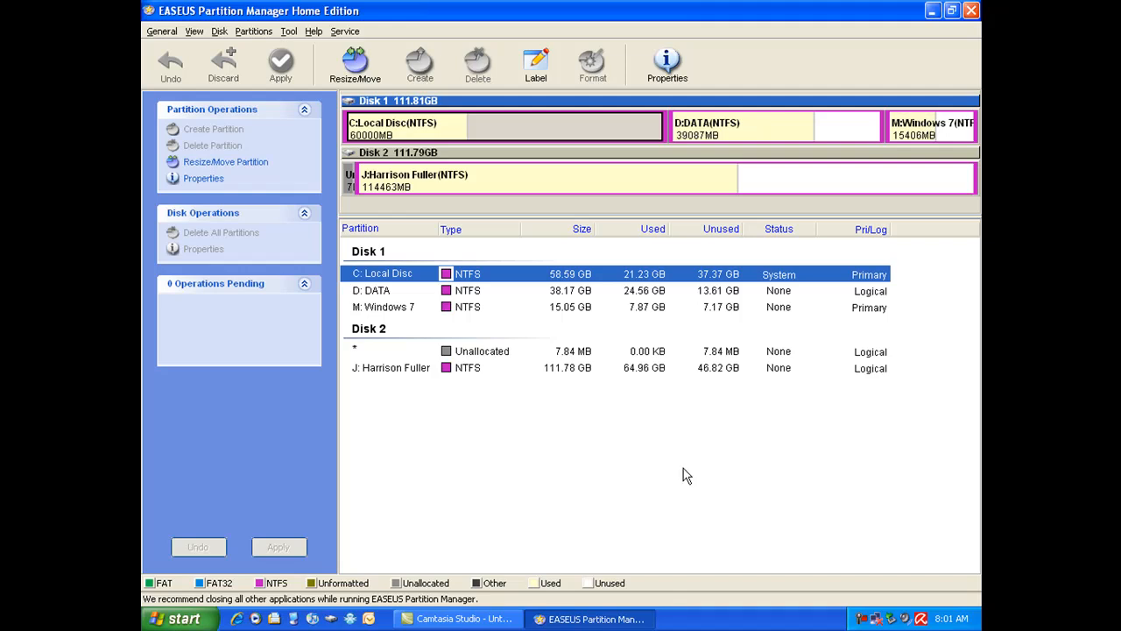